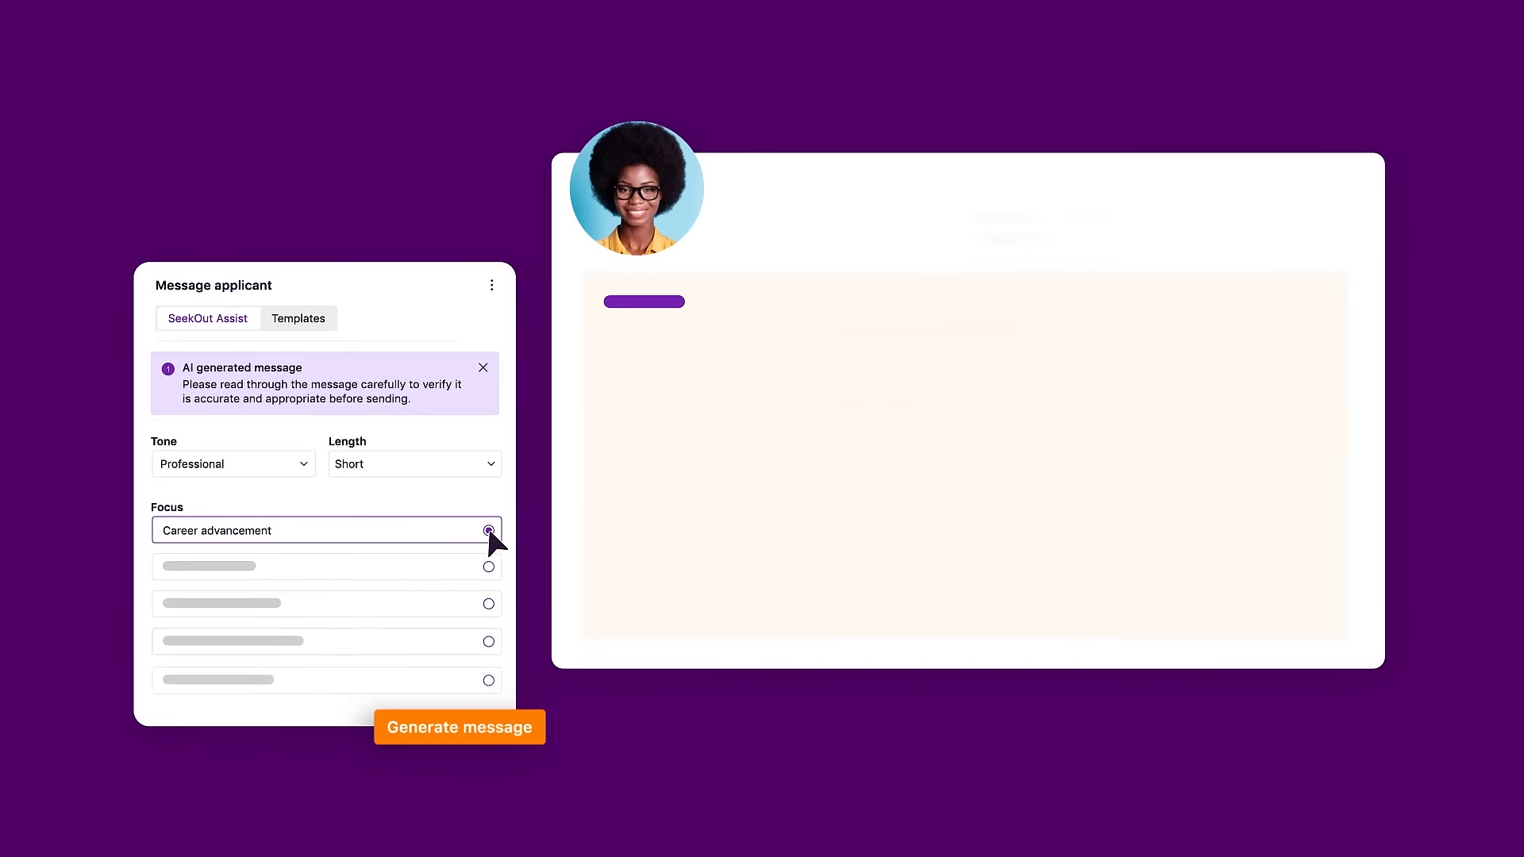
# Generate the short professional career-advancement message congratulating the top Project Manager candidate.
pyautogui.click(459, 727)
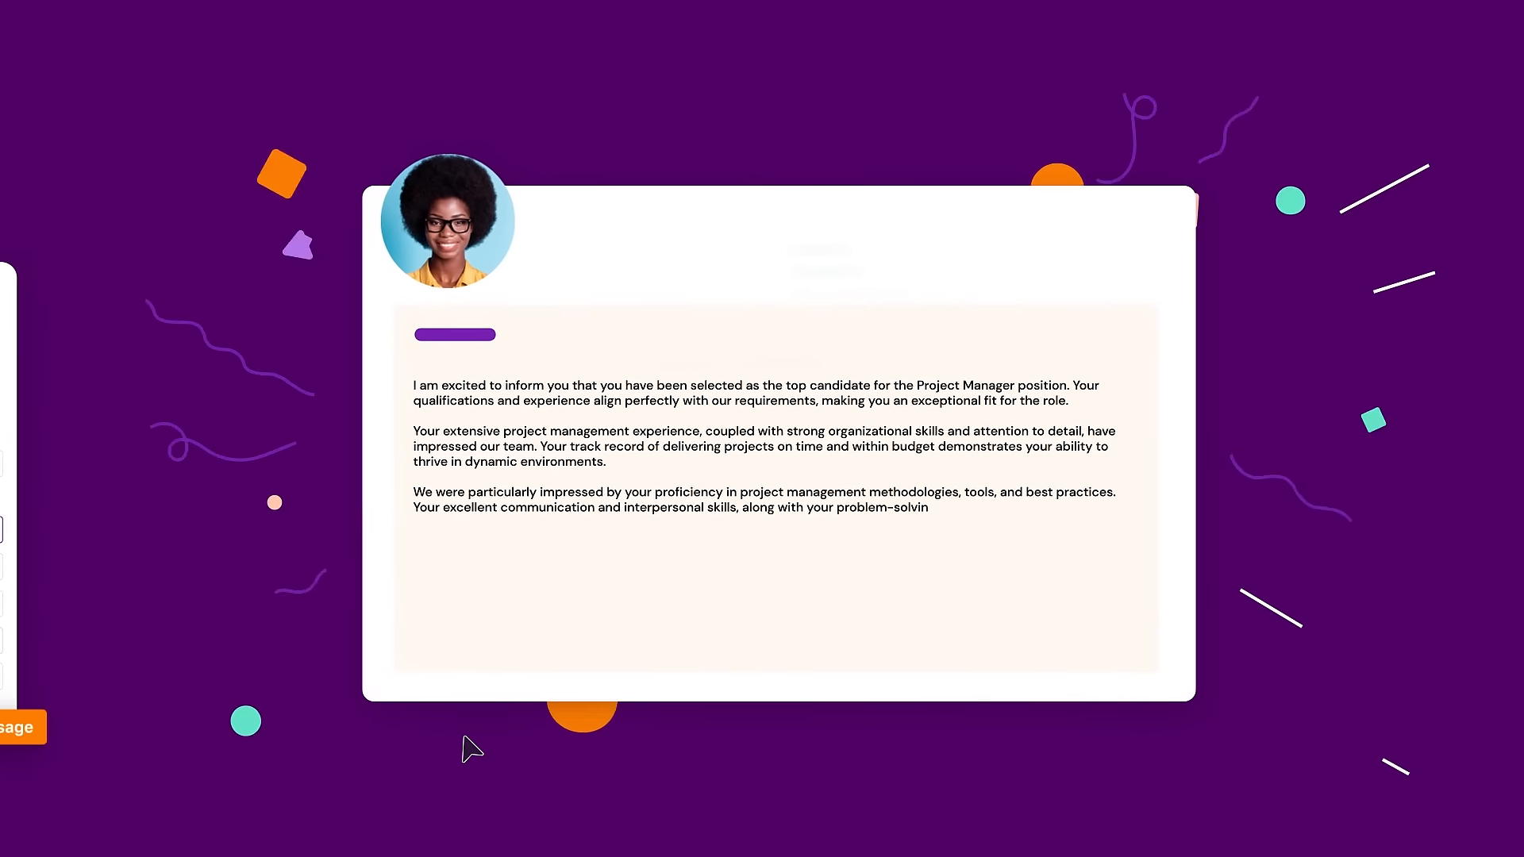